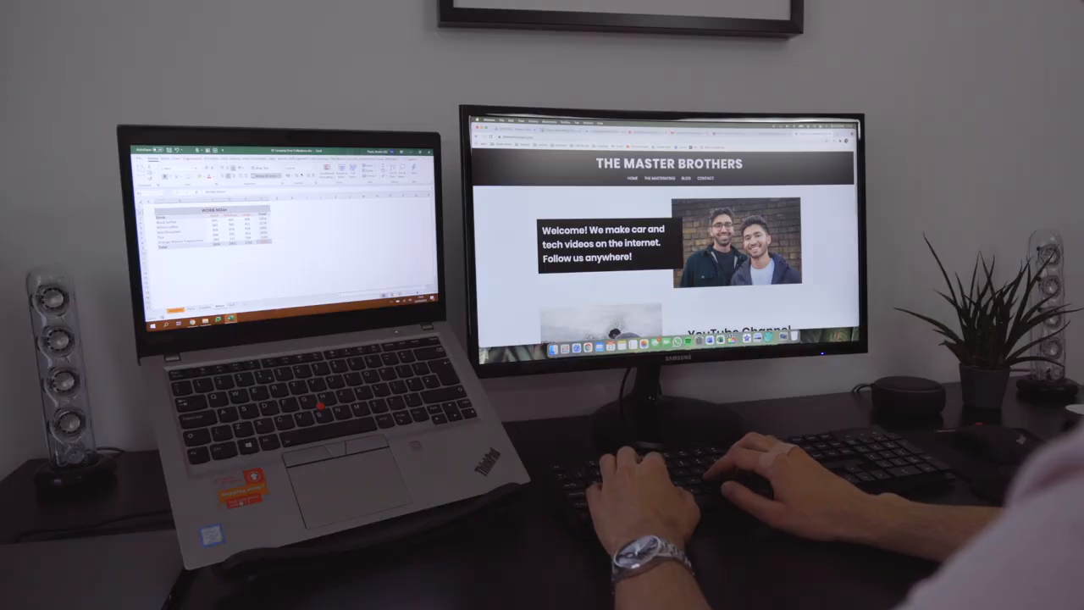
scroll(down, 3)
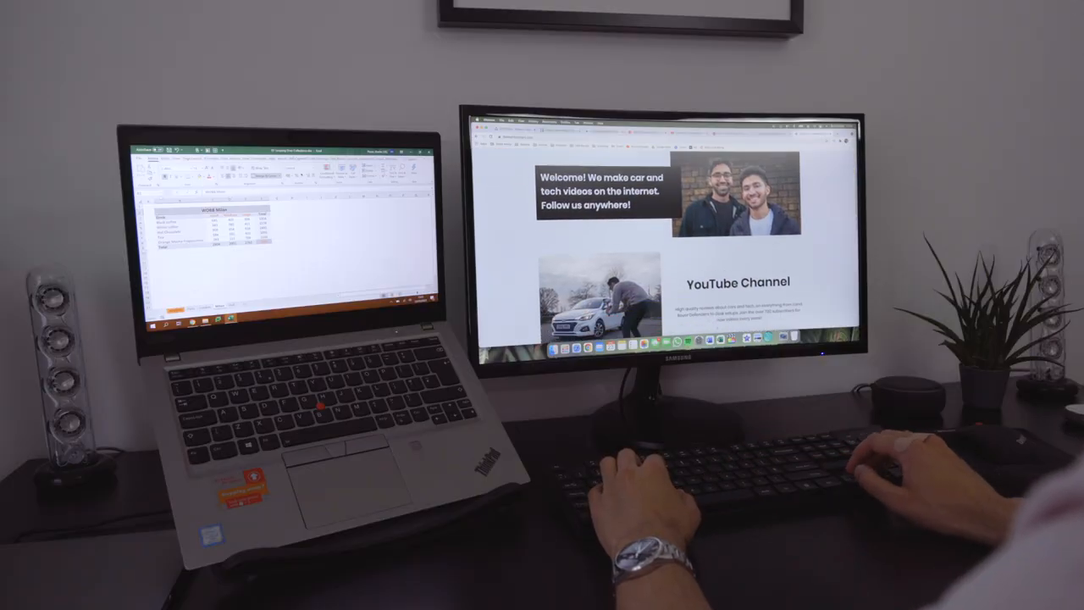
scroll(down, 3)
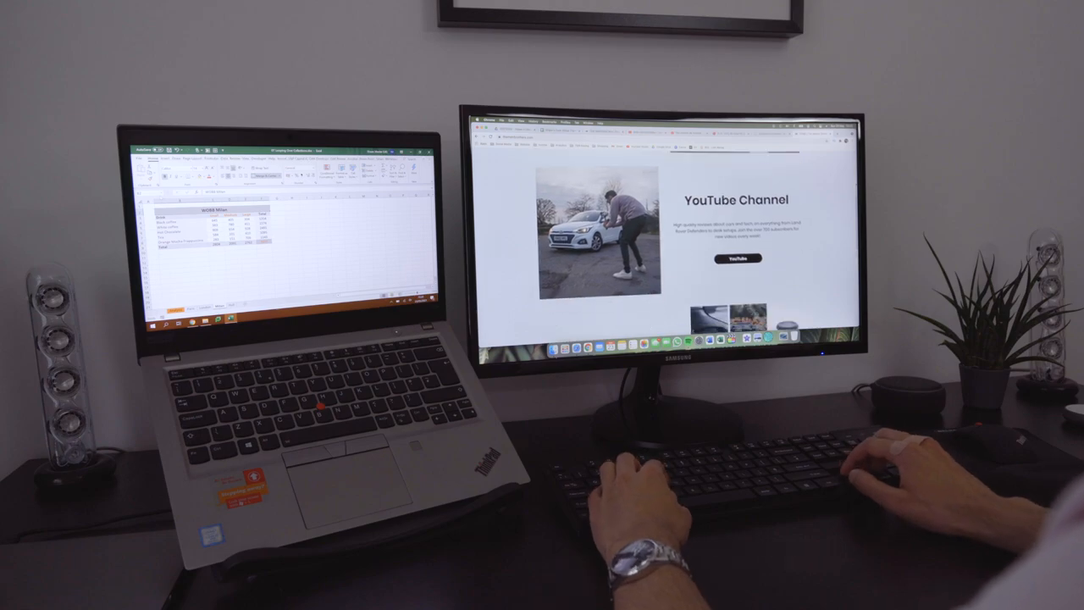